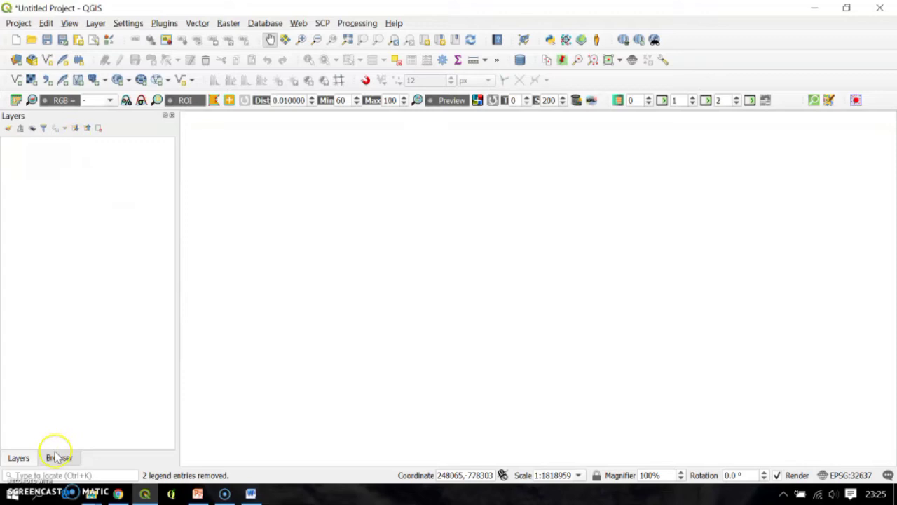
Add the Landsat 8 B4 and B5 TIFs from the LC08 scene folder on D:\ as map layers.
click(59, 457)
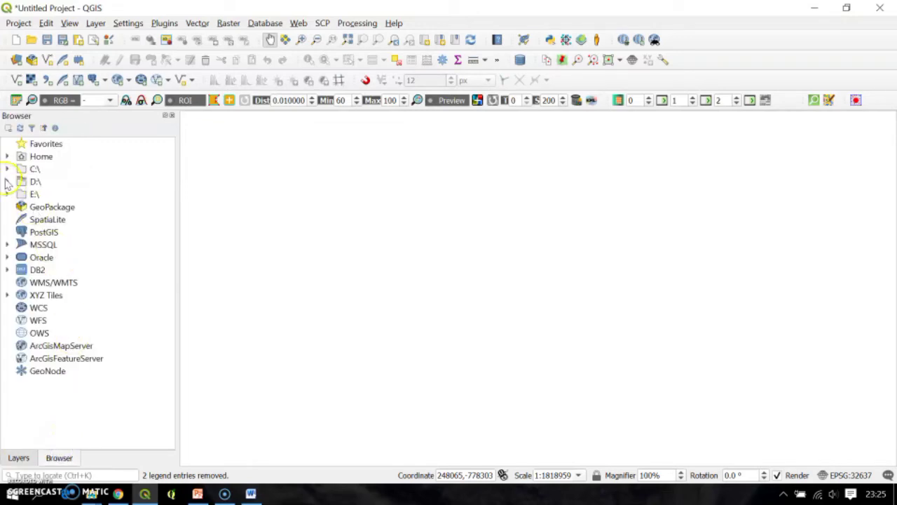
click(5, 181)
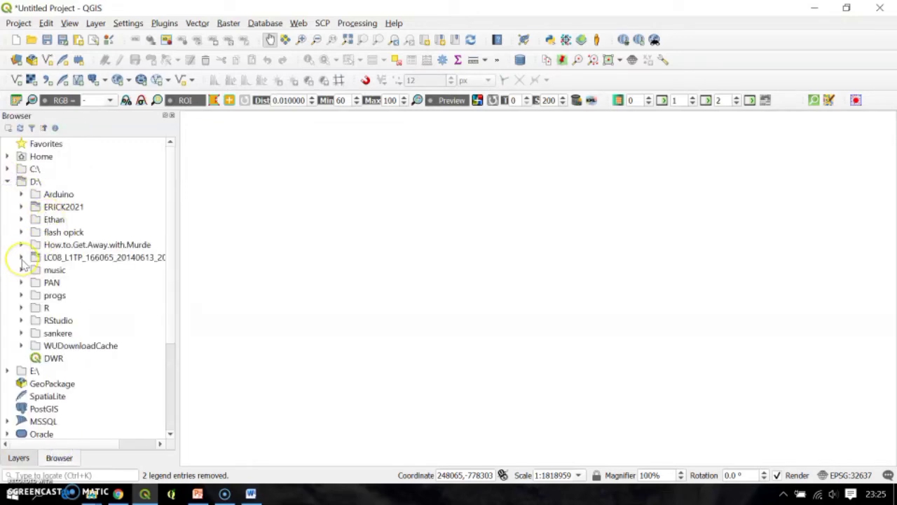
click(22, 256)
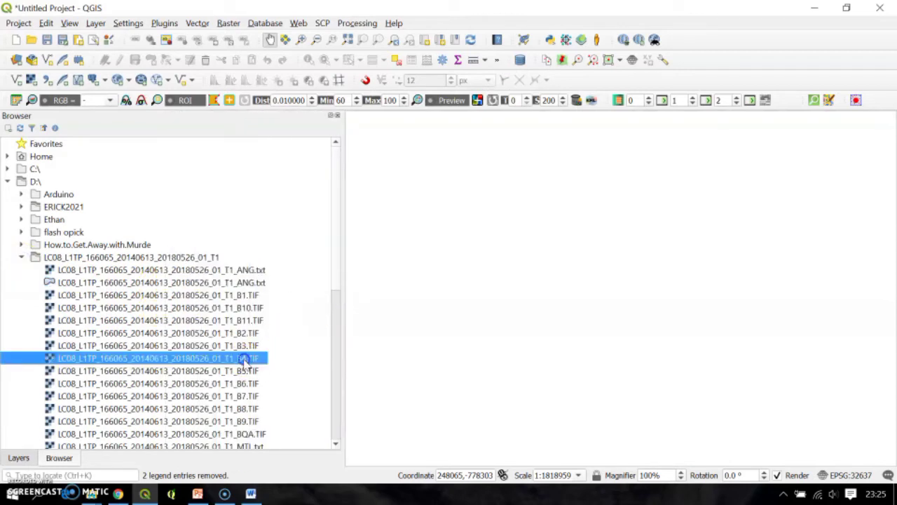
click(157, 370)
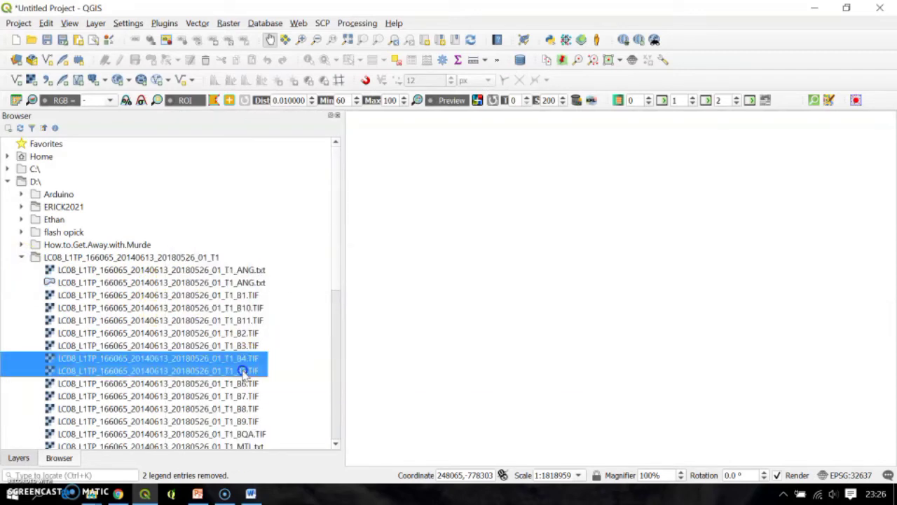
double_click(157, 370)
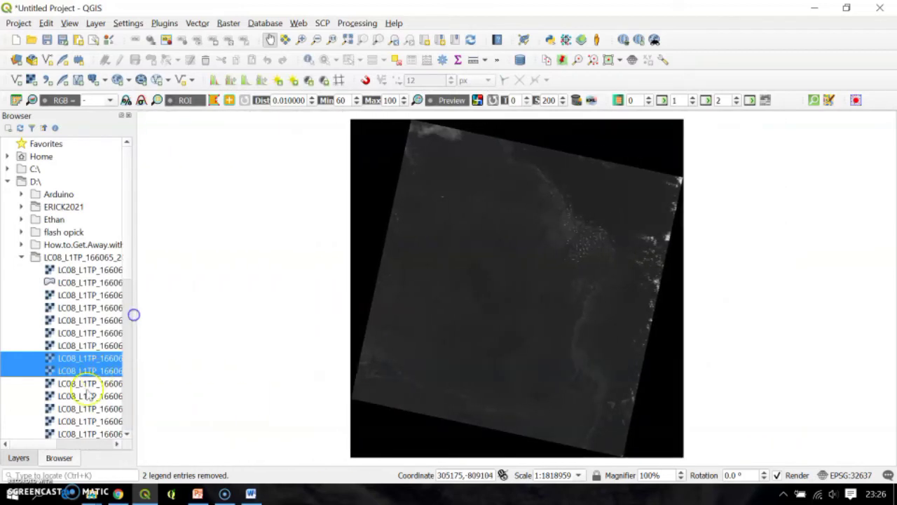
click(18, 457)
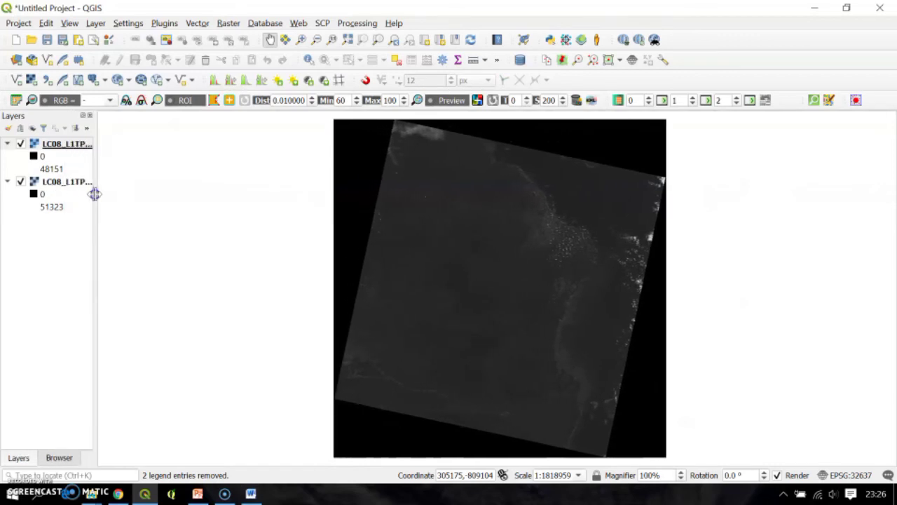
In the Raster Calculator, enter the NDVI numerator (B5@1 - B4@1).
click(228, 22)
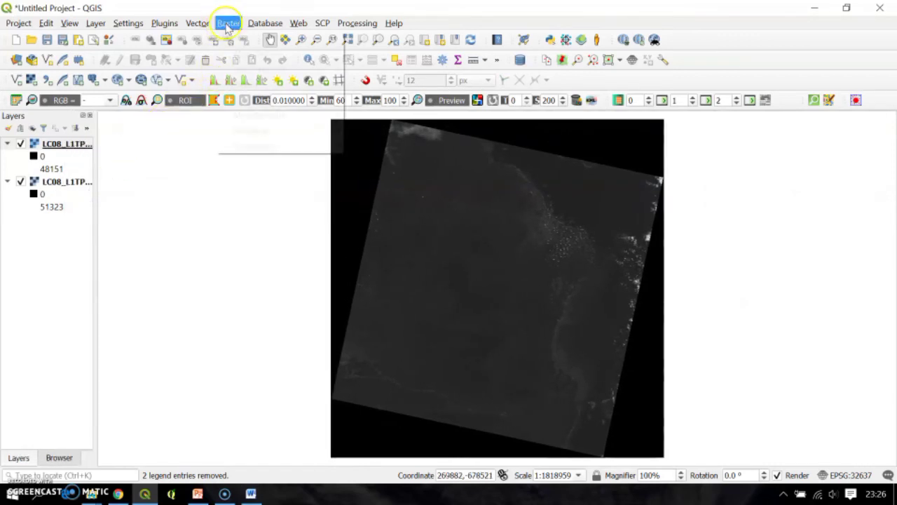
click(227, 22)
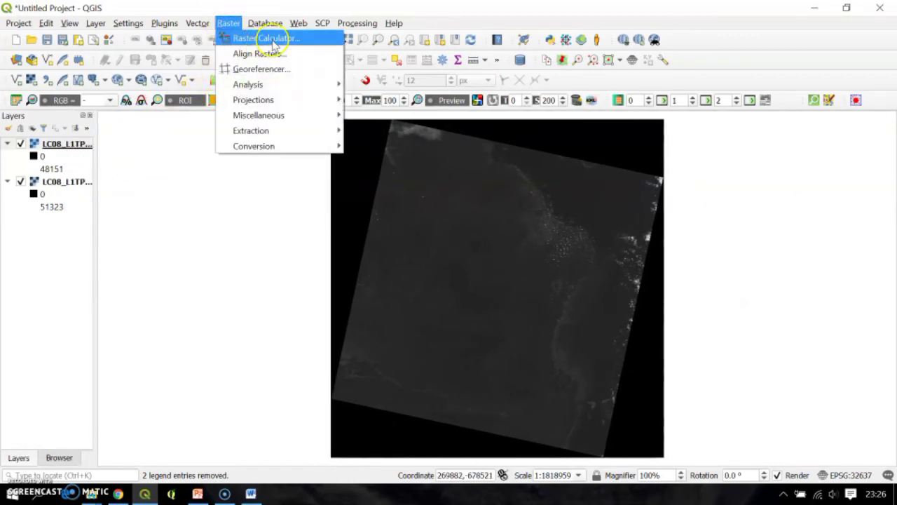
click(273, 38)
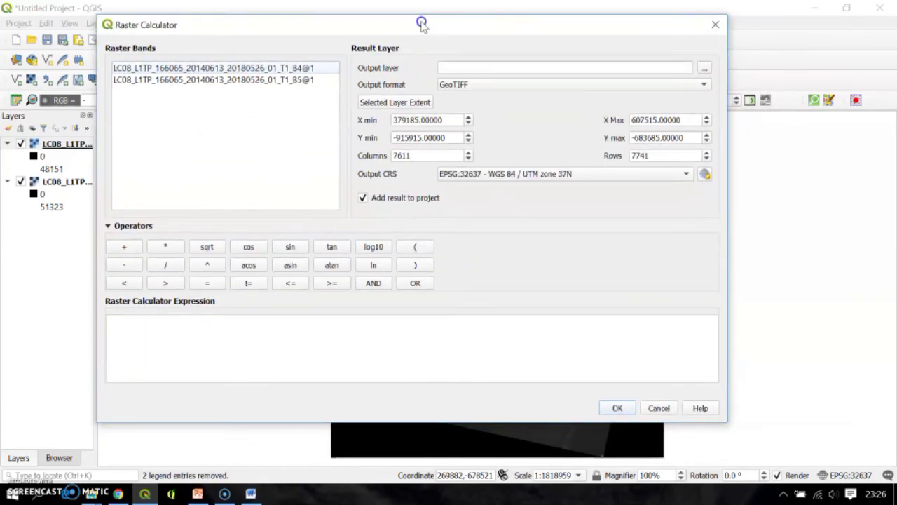
mouse_move(171, 230)
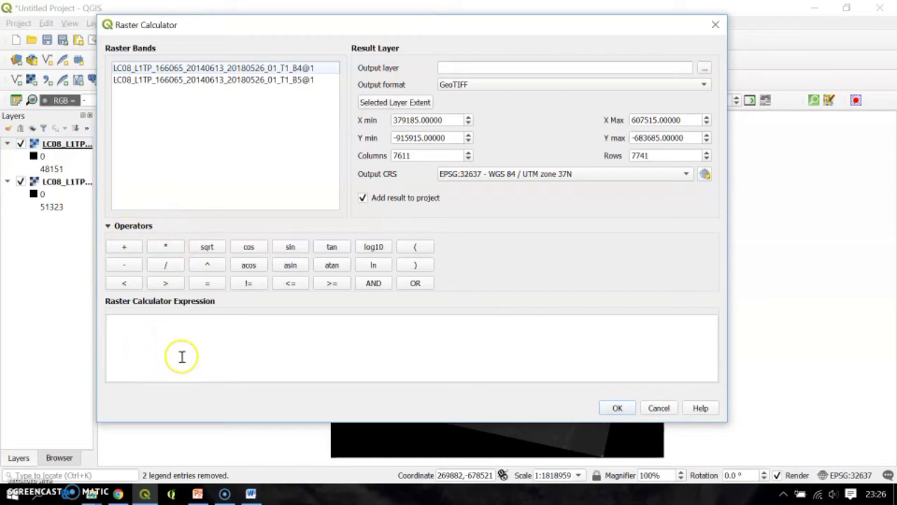
mouse_move(171, 353)
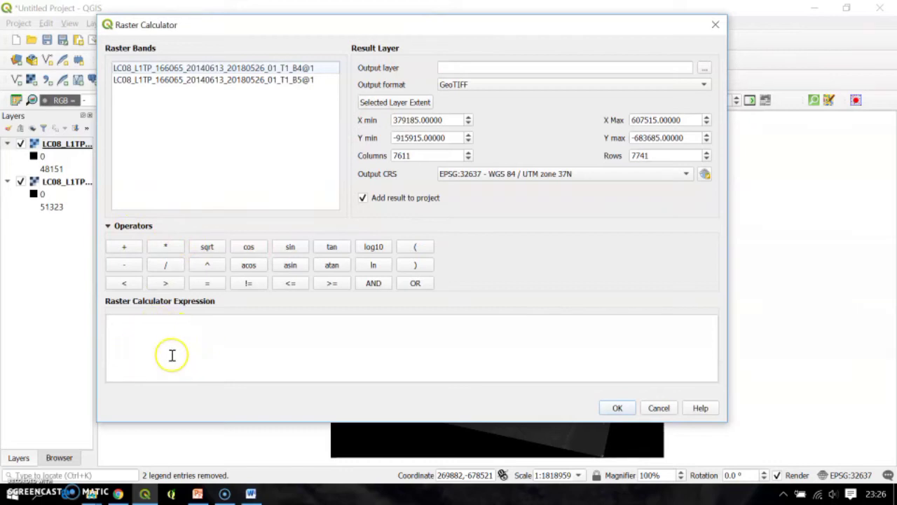
mouse_move(195, 375)
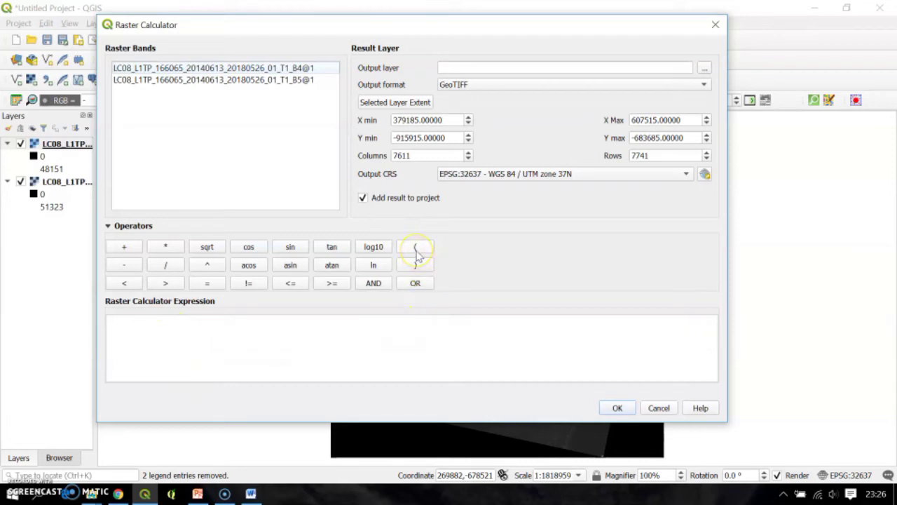
click(415, 246)
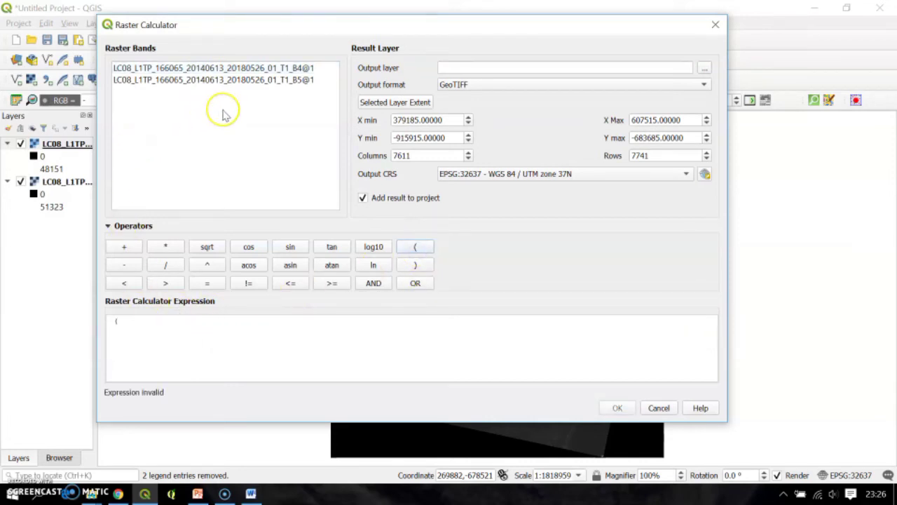
mouse_move(265, 86)
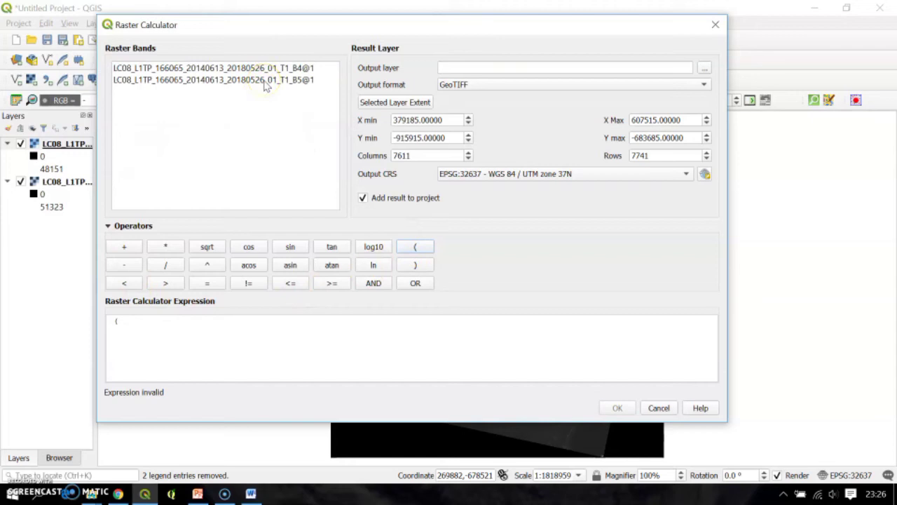
double_click(213, 78)
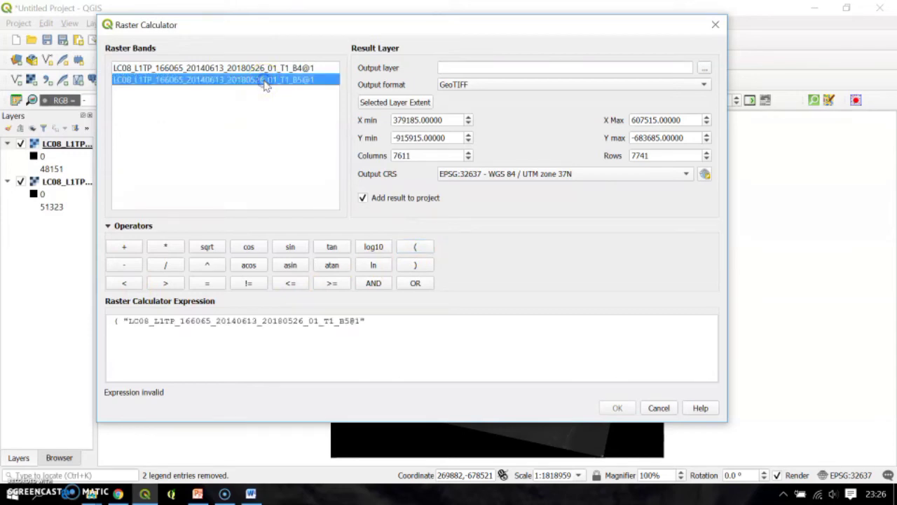
mouse_move(124, 263)
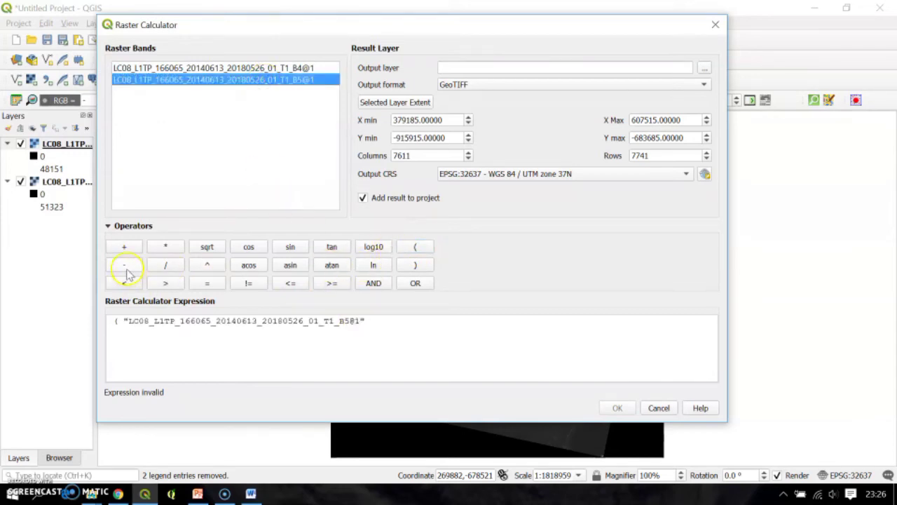
click(123, 264)
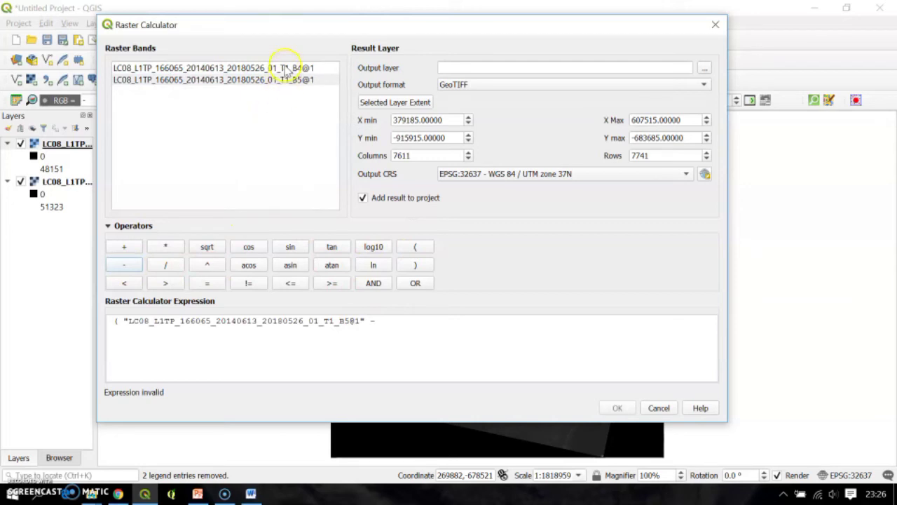
double_click(214, 67)
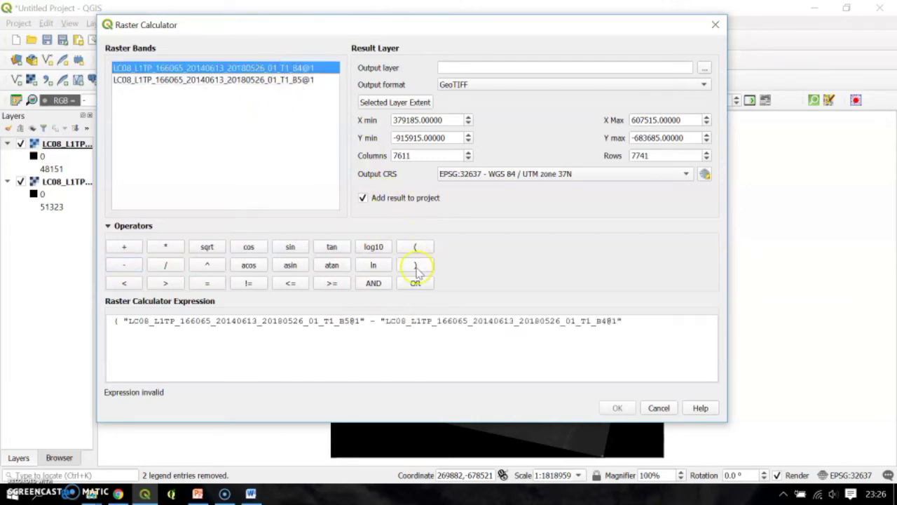
click(415, 264)
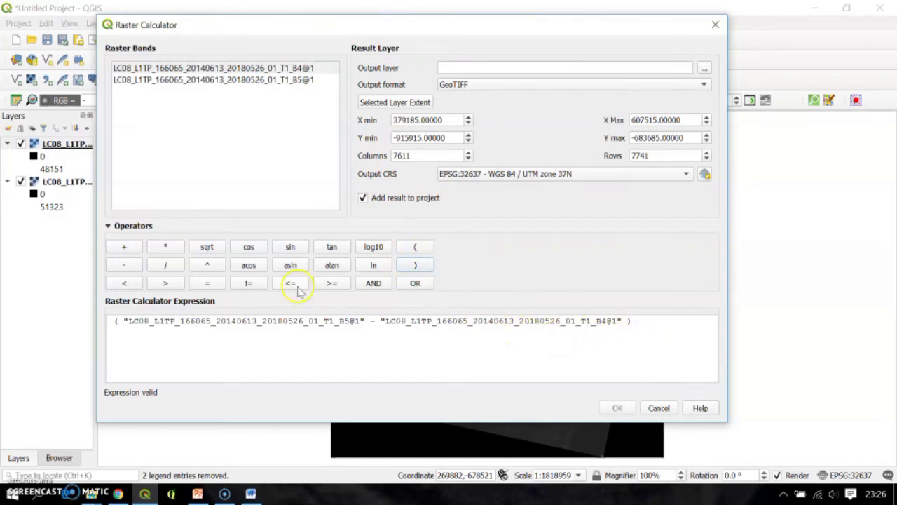
Divide the numerator by the band sum (B5@1 + B4@1) to complete the NDVI expression.
click(165, 265)
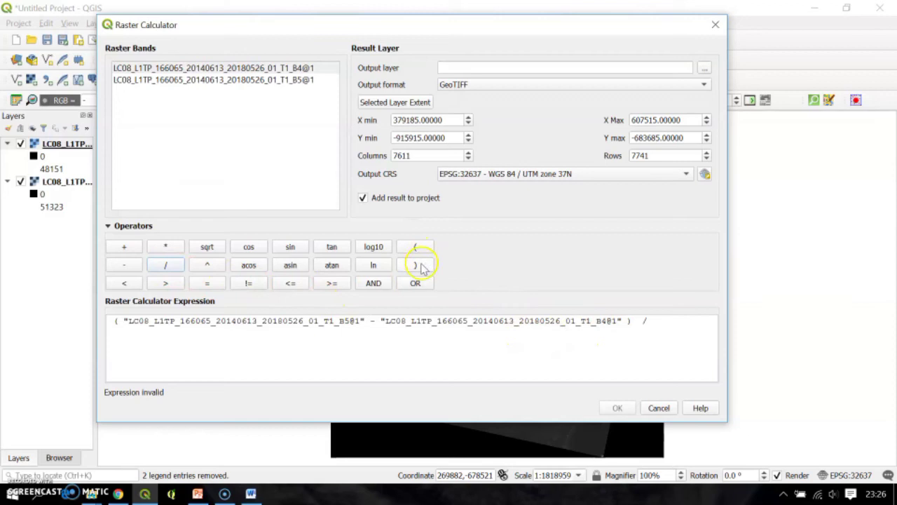
click(415, 246)
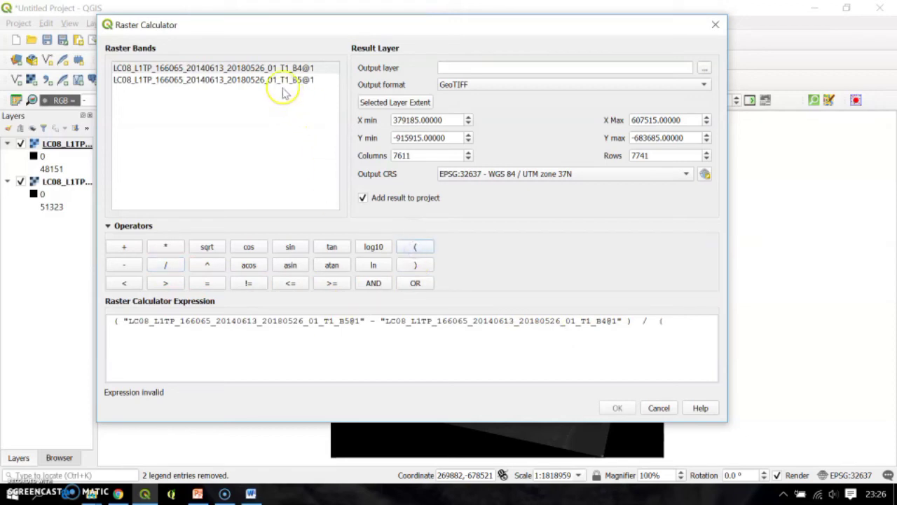
mouse_move(293, 84)
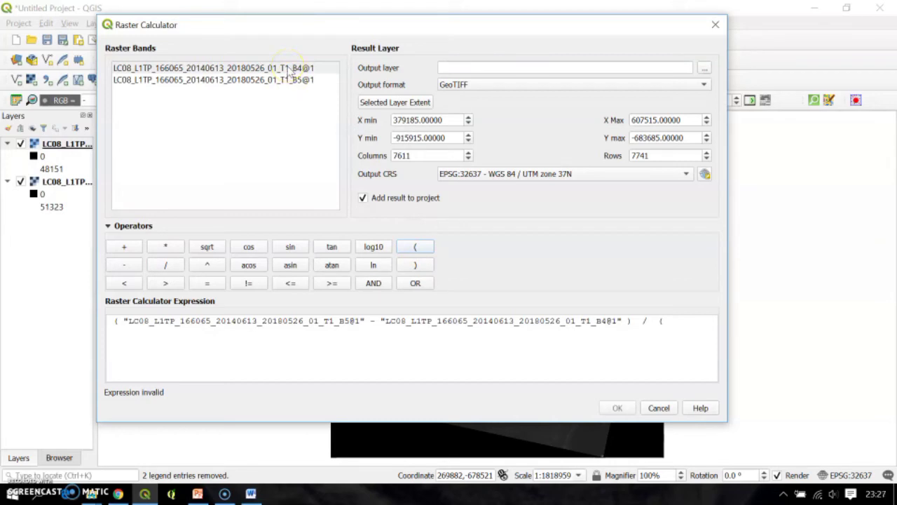
double_click(213, 78)
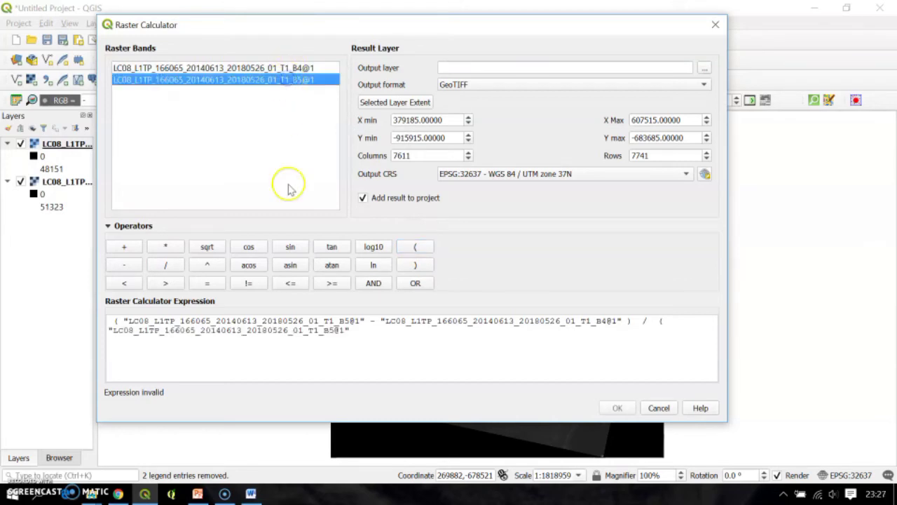
click(123, 247)
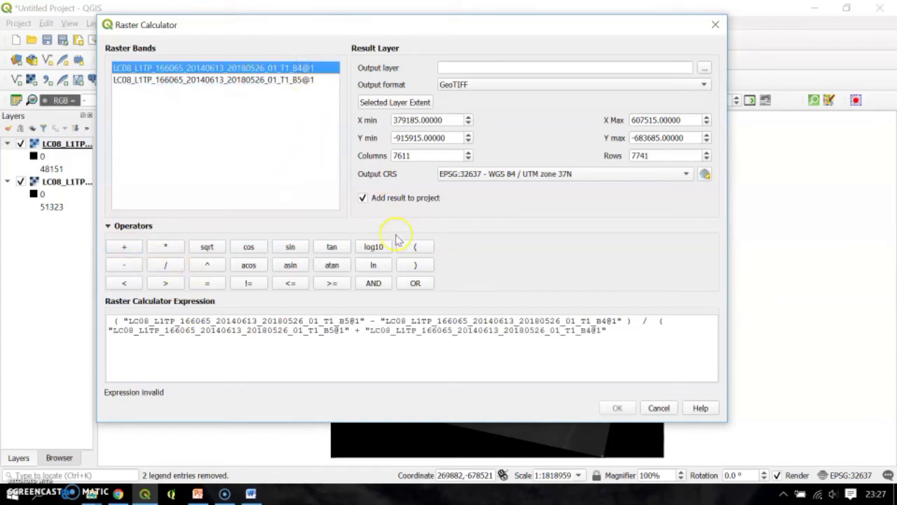
mouse_move(413, 263)
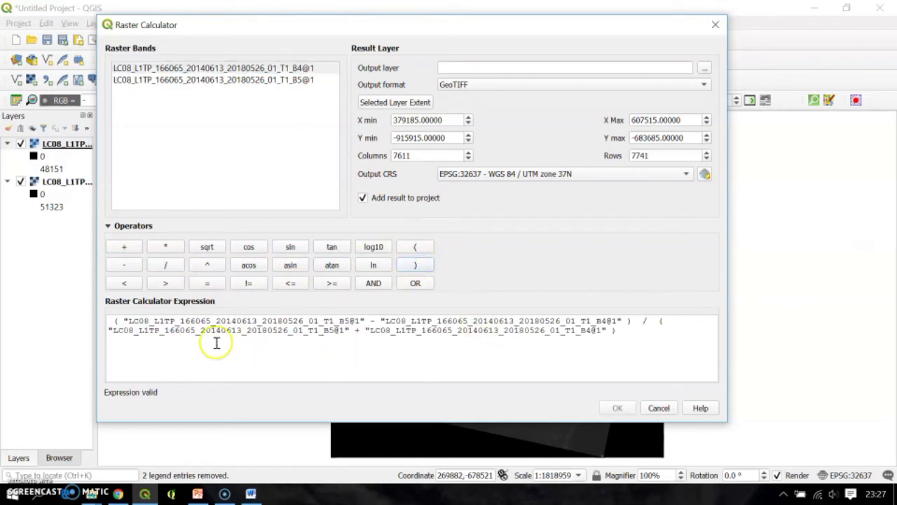
mouse_move(567, 350)
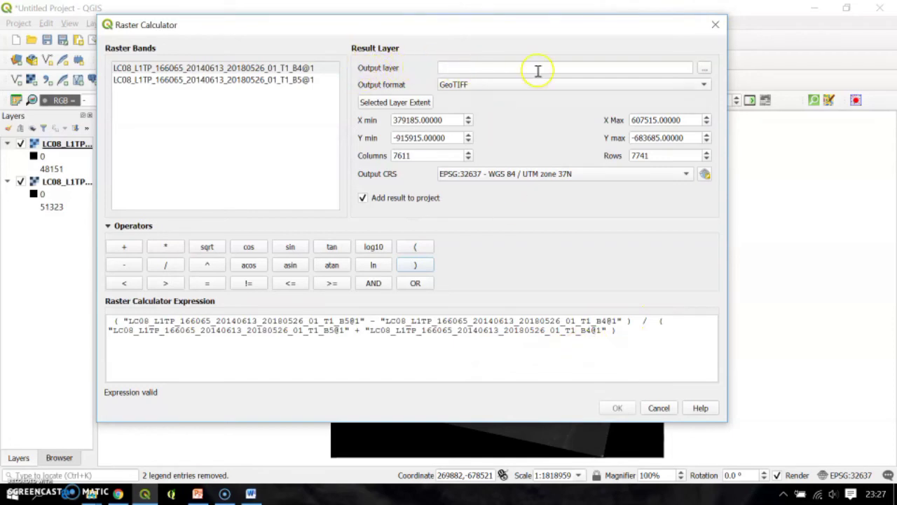
mouse_move(656, 84)
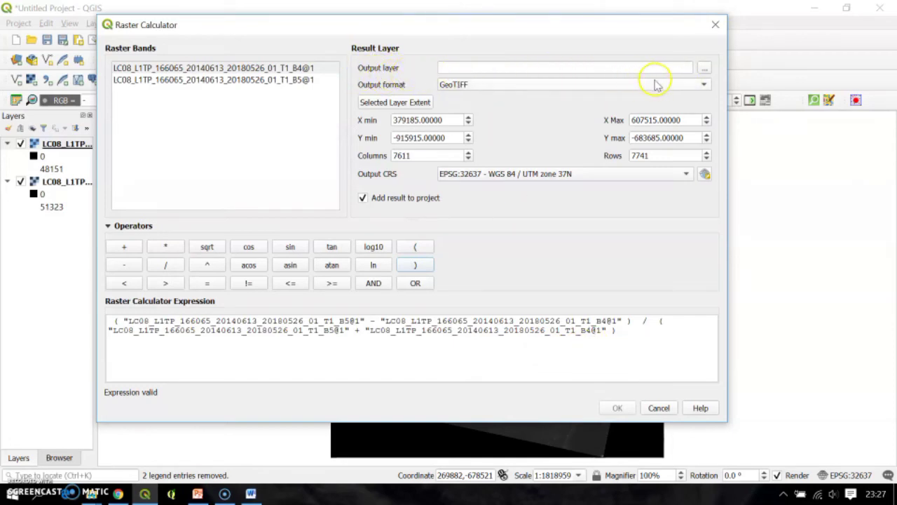
Save the output as ERICKNDVI on the Desktop and run the NDVI calculation.
click(703, 67)
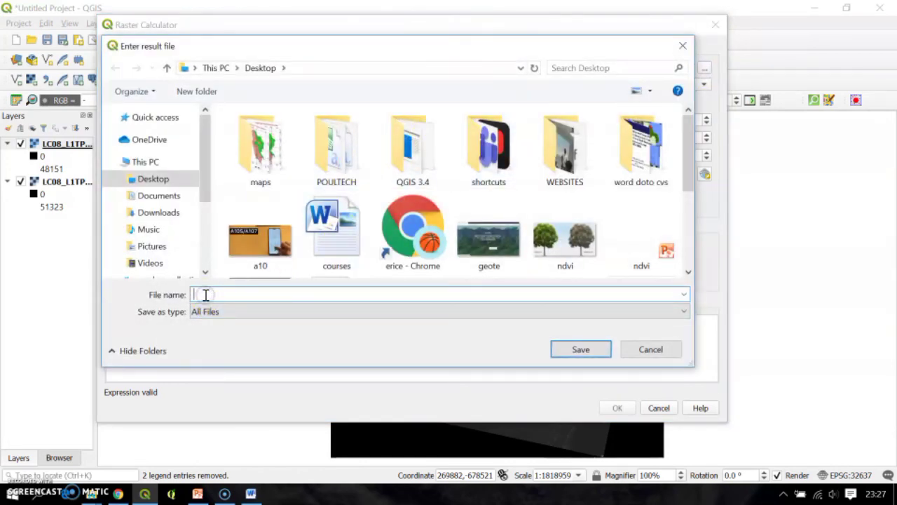
text(ERICKNDVI)
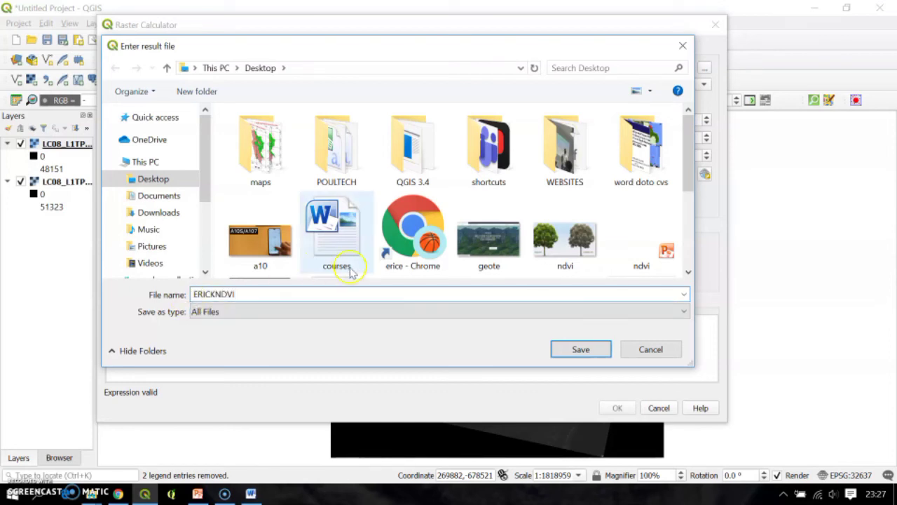
click(581, 349)
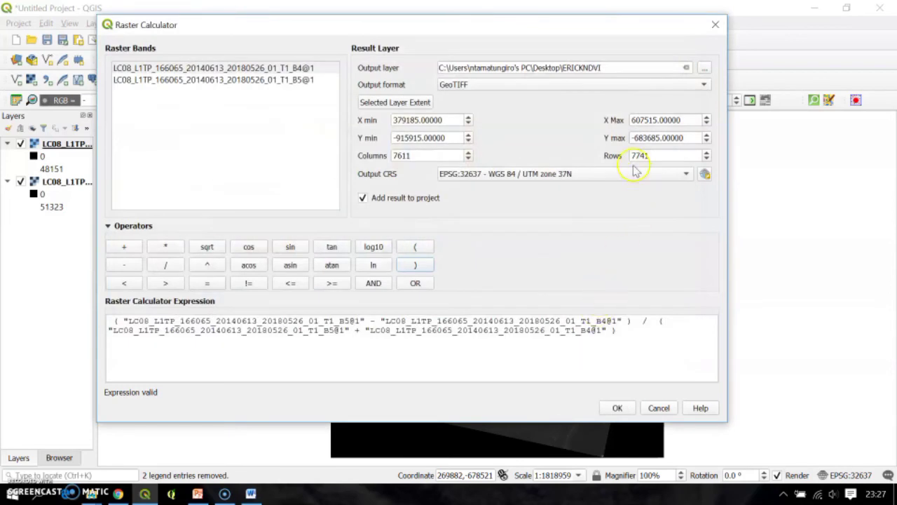
mouse_move(129, 417)
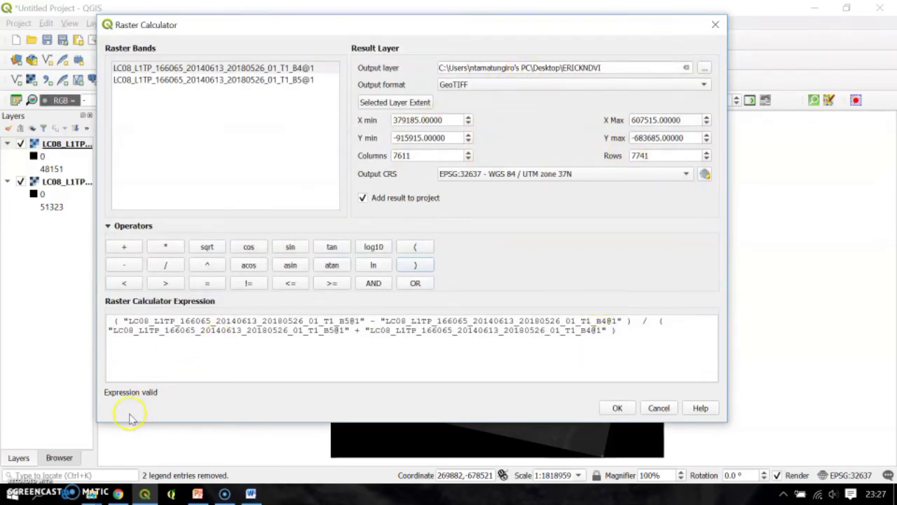
mouse_move(123, 409)
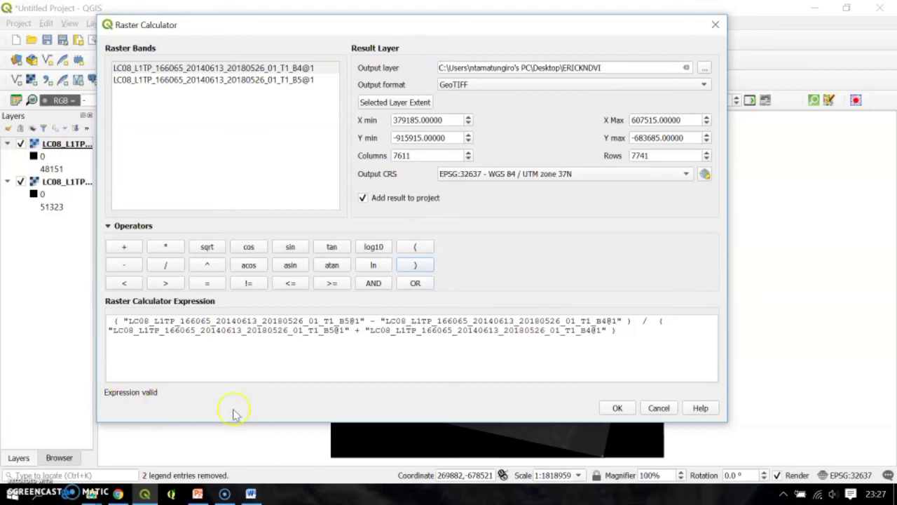
click(616, 407)
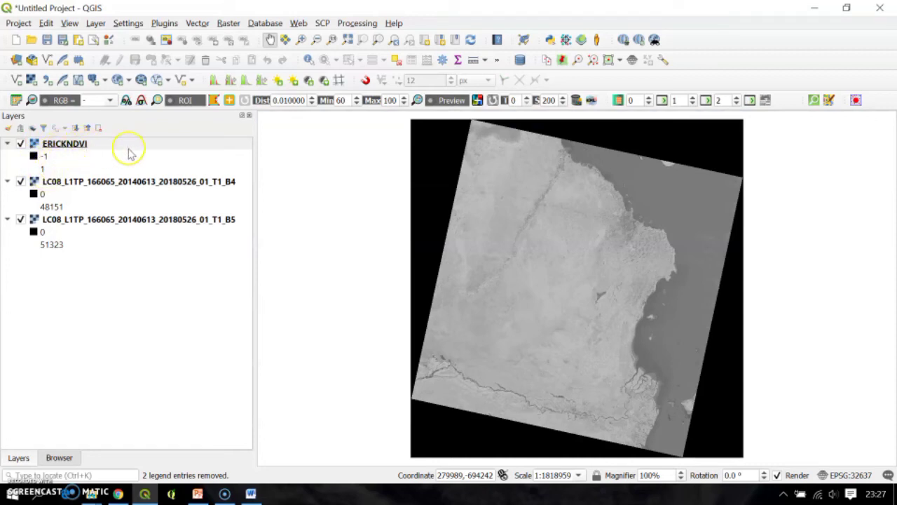
Apply the Greens colour ramp to the ERICKNDVI layer's symbology.
double_click(64, 143)
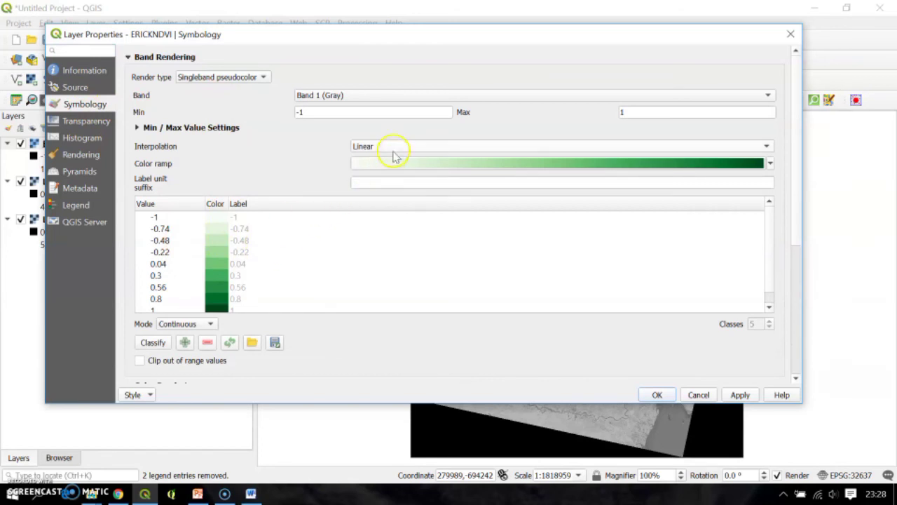
click(770, 166)
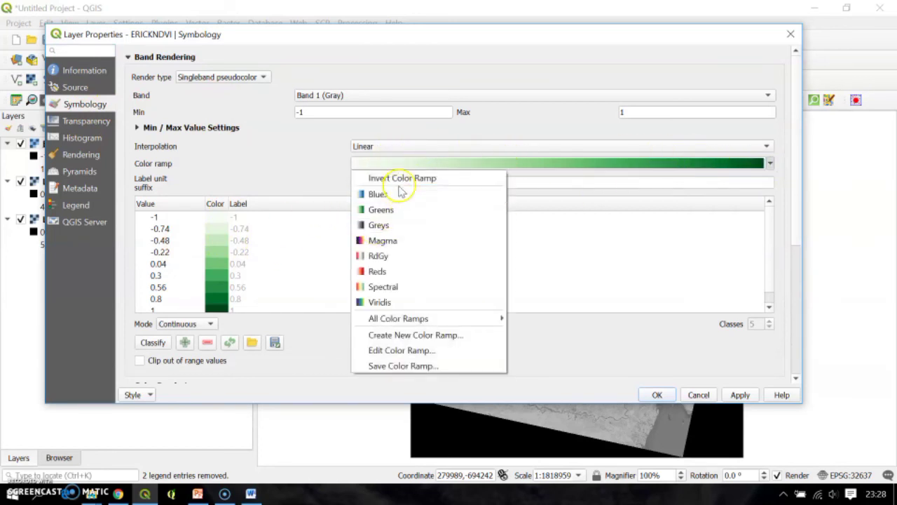
mouse_move(381, 210)
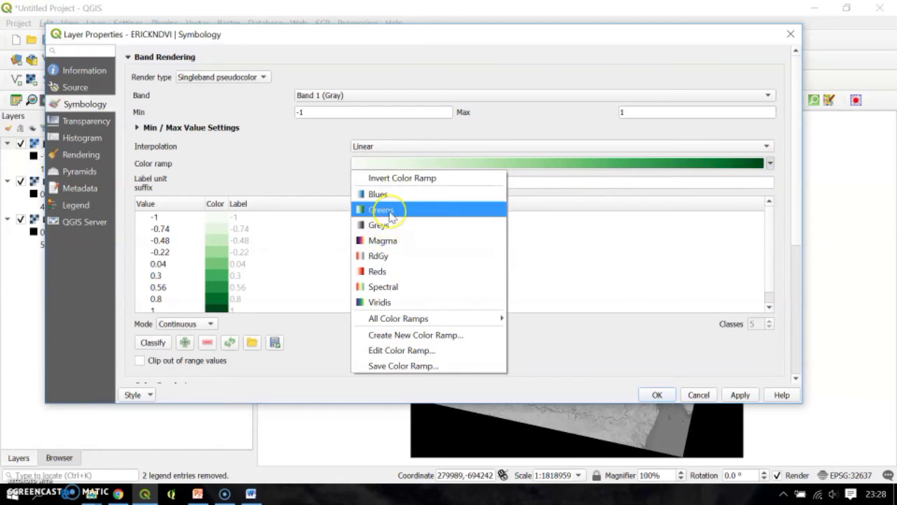
click(381, 209)
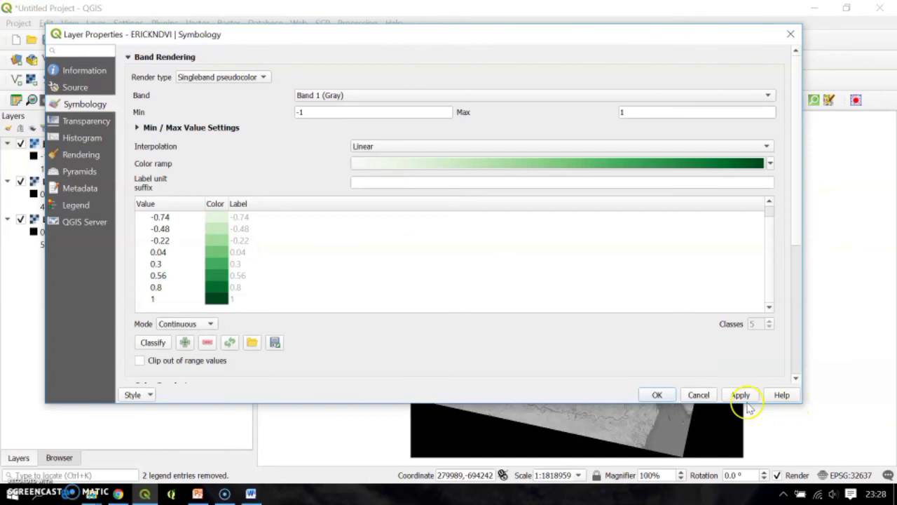
click(740, 395)
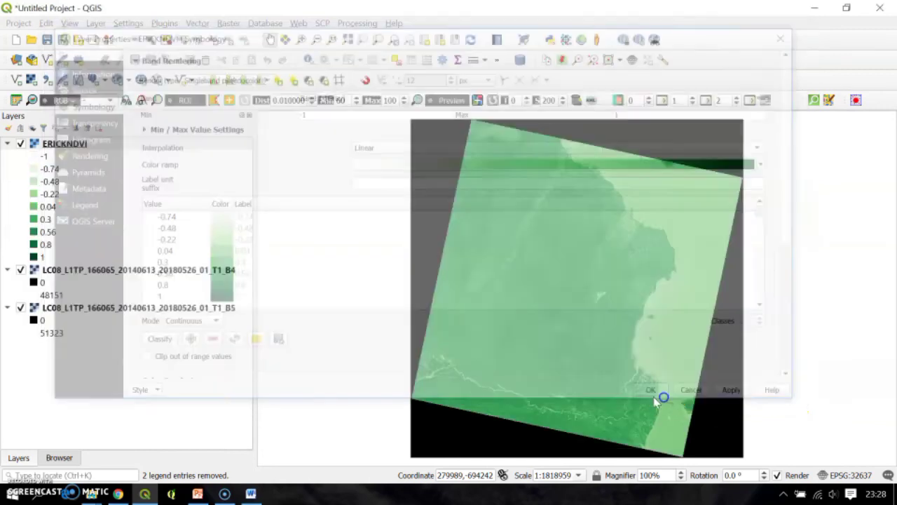
Accept the layer properties and zoom in on the coastal area of the NDVI map.
click(651, 390)
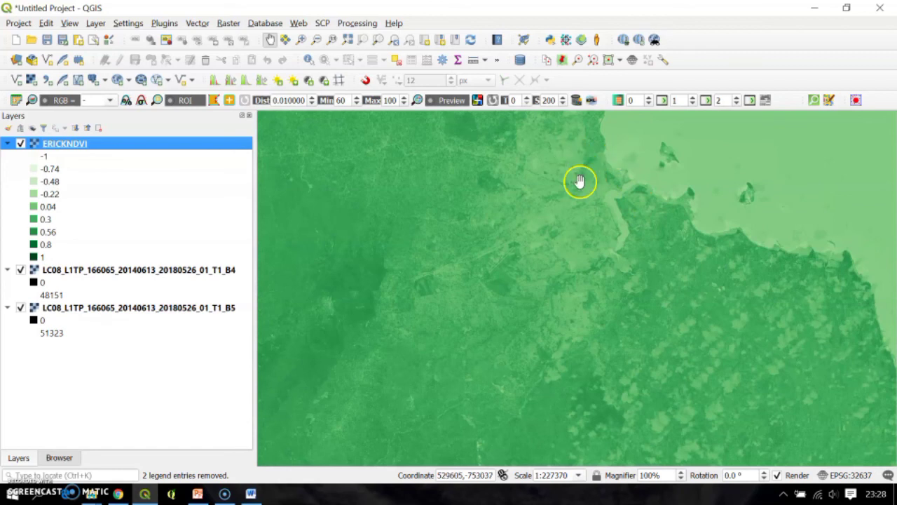
drag(580, 182, 619, 251)
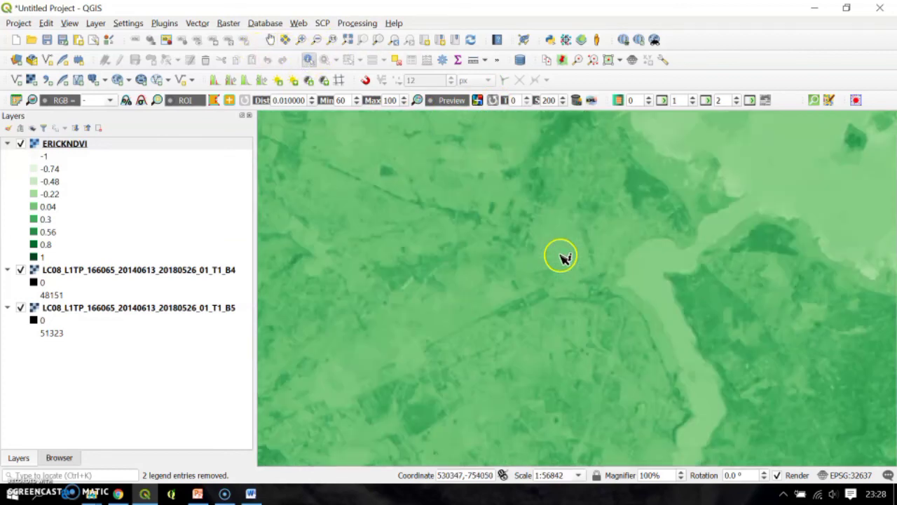
Identify NDVI pixel values at two points, reading about 0.037 and -0.080.
click(561, 255)
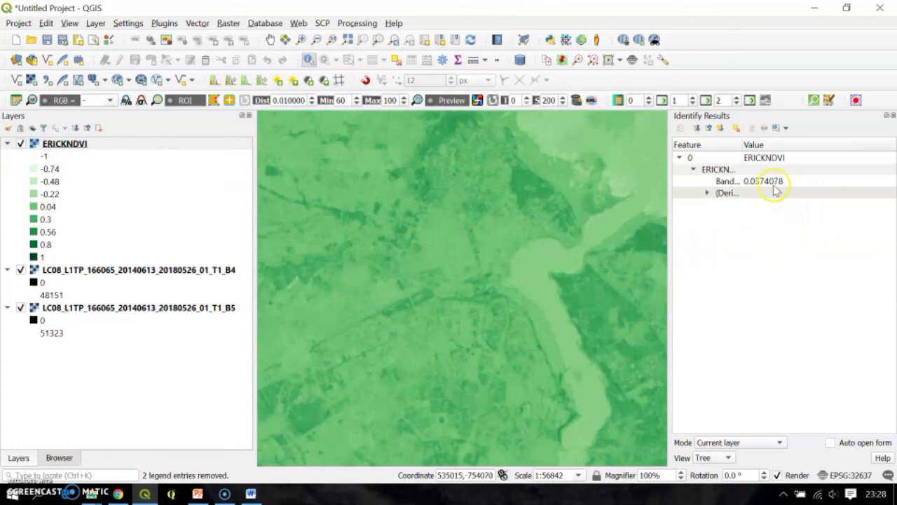
mouse_move(755, 188)
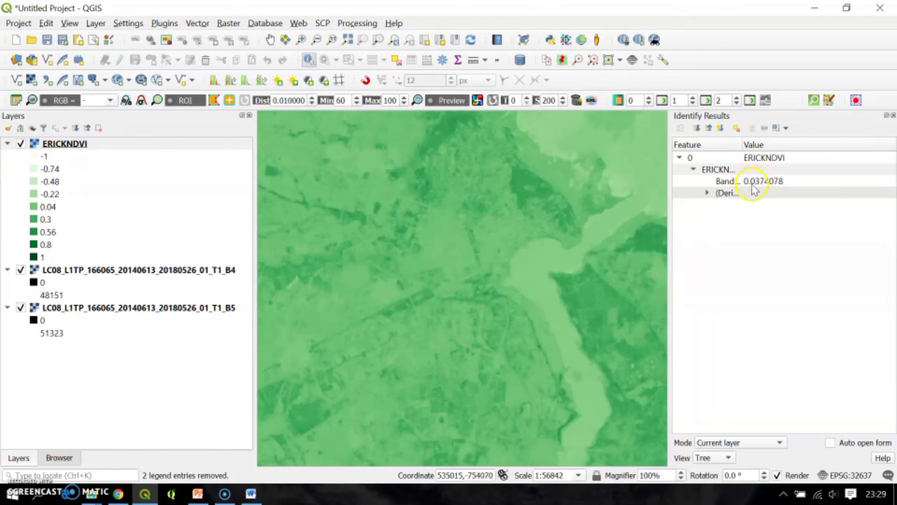
click(652, 171)
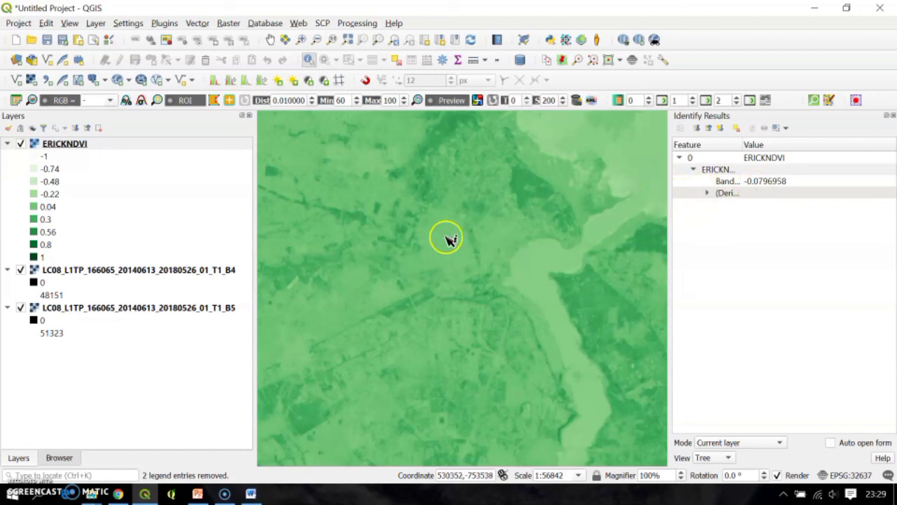
mouse_move(470, 201)
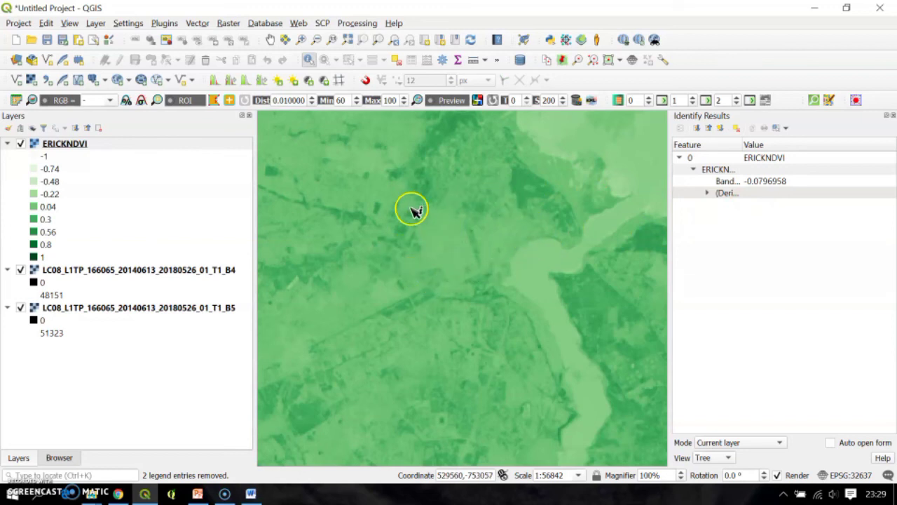
mouse_move(429, 261)
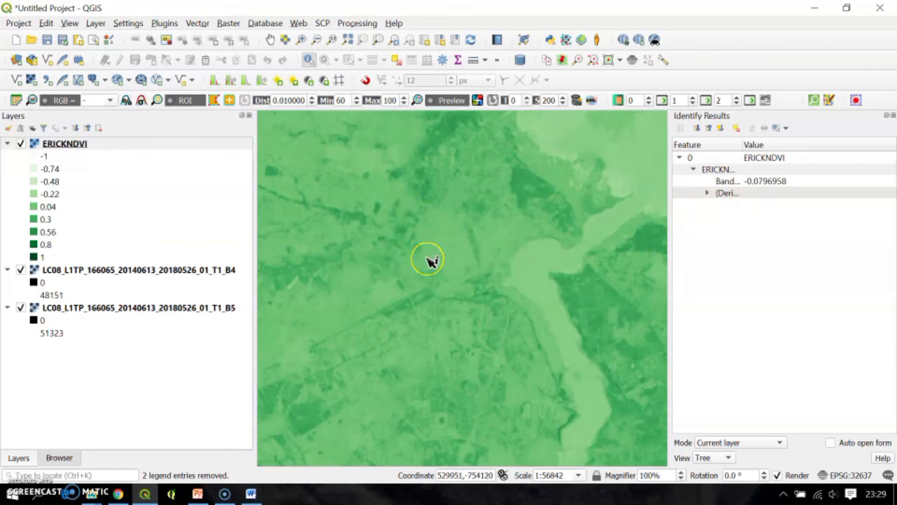